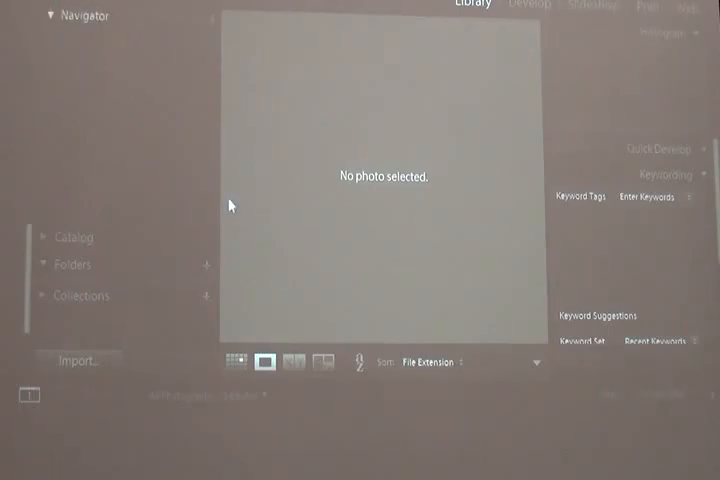
{"action": "mouse_move", "coordinate": [277, 197]}
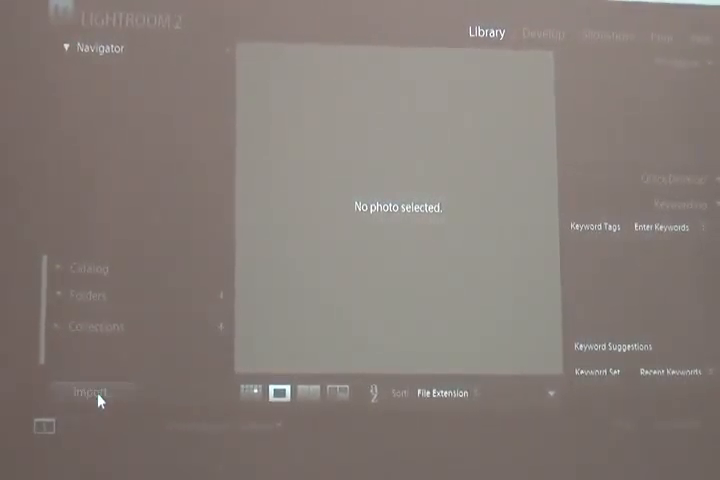
- Start an import and browse into 01_RAW_Image_Files, selecting its 2014-11-01 folder
{"action": "left_click", "coordinate": [90, 391]}
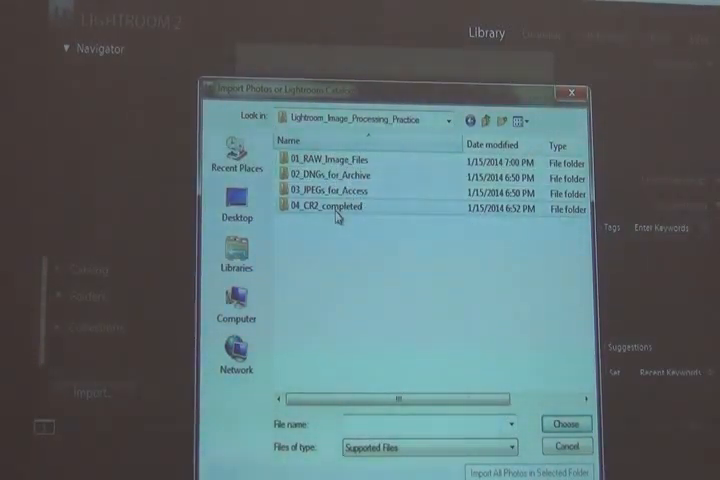
{"action": "mouse_move", "coordinate": [340, 188]}
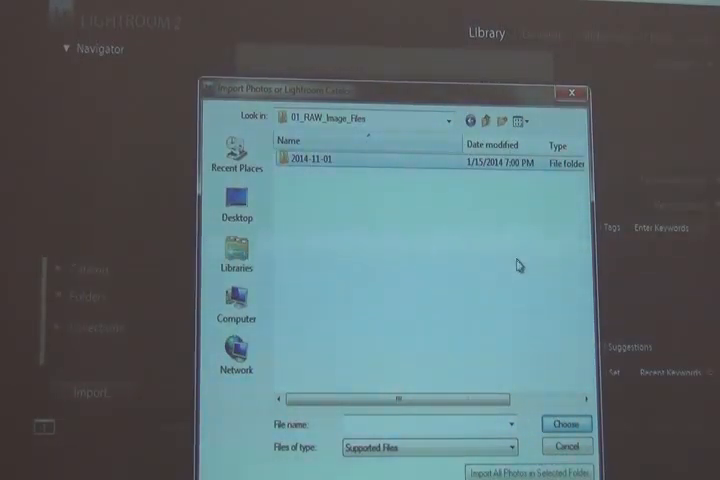
{"action": "left_click", "coordinate": [310, 158]}
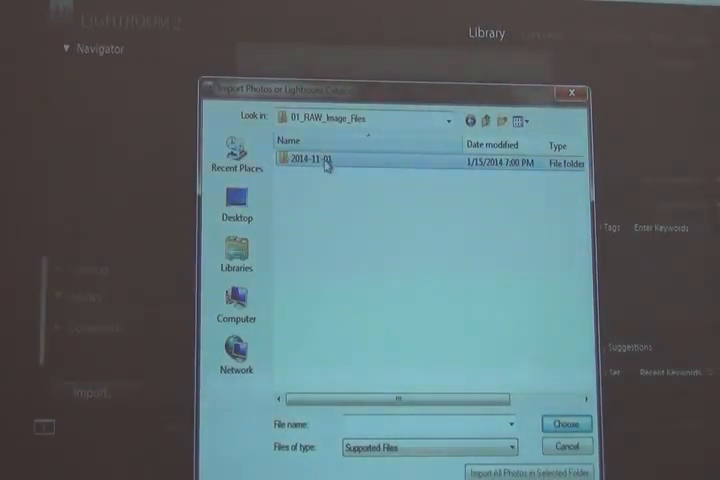
- Open the 2014-11-01 folder and choose Alex's folder as the import source
{"action": "double_click", "coordinate": [313, 158]}
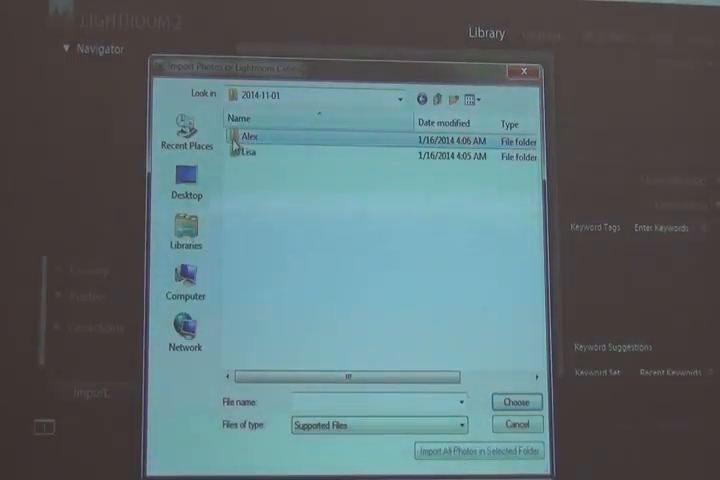
{"action": "double_click", "coordinate": [251, 135]}
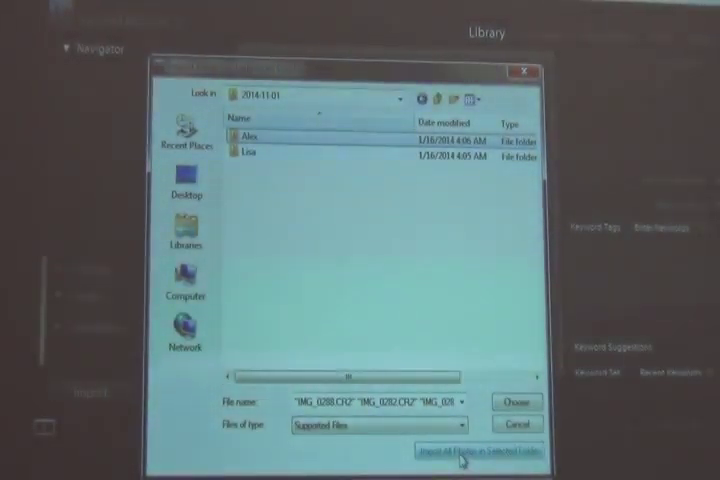
- Import all 20 photos in Alex's folder and review the available metadata presets
{"action": "left_click", "coordinate": [465, 449]}
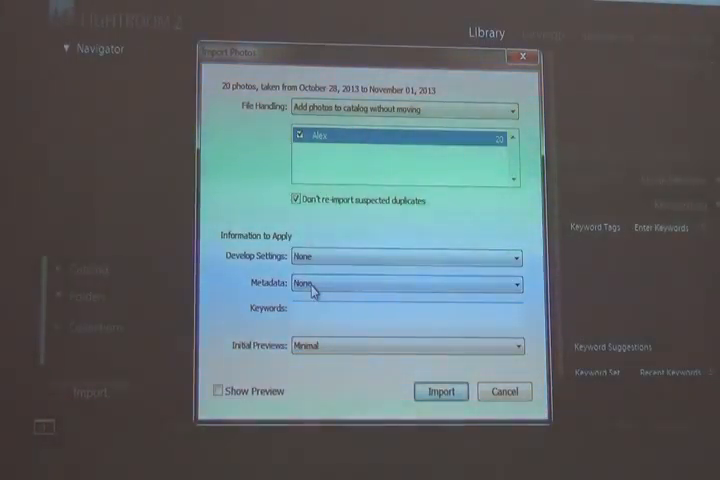
{"action": "left_click", "coordinate": [405, 284]}
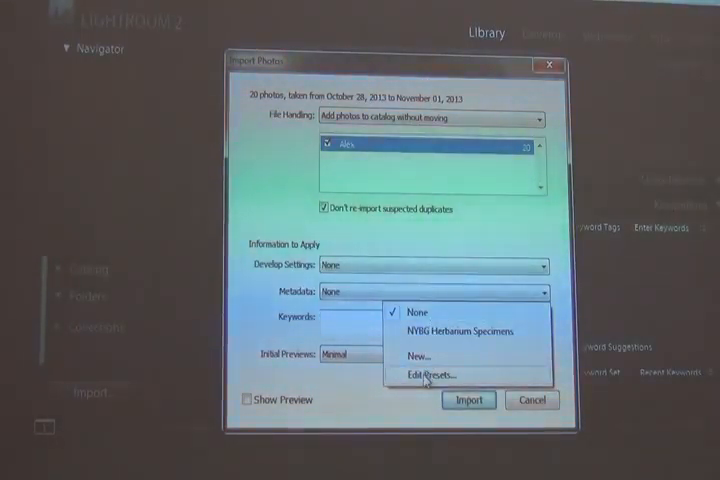
{"action": "left_click", "coordinate": [425, 372]}
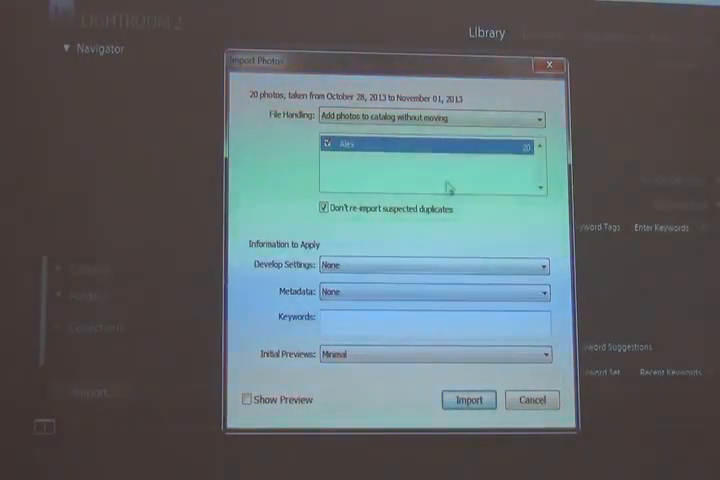
- Create an 'Alex Images' preset (creator Alex, copyright The New York, copyrighted) and import
{"action": "left_click", "coordinate": [430, 294]}
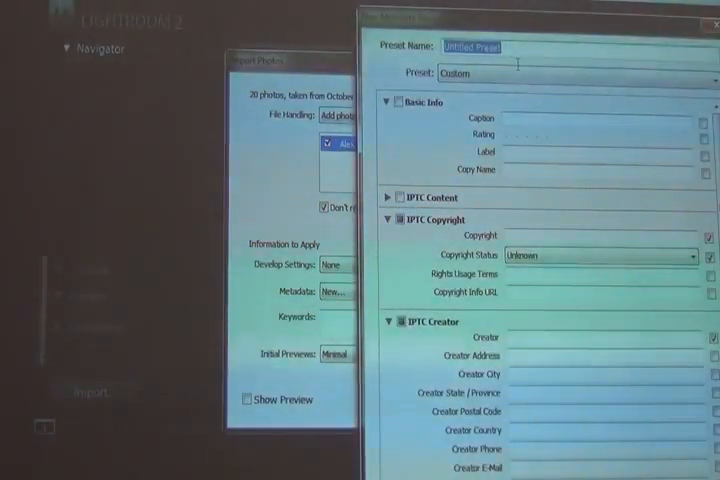
{"action": "type", "text": "Alex"}
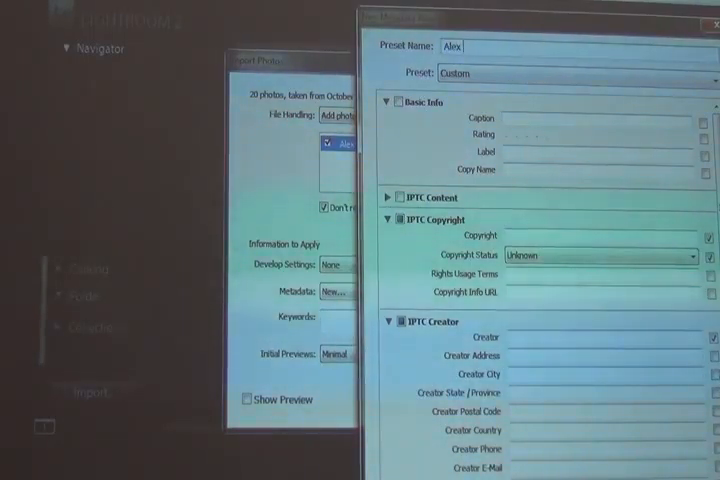
{"action": "type", "text": "Images"}
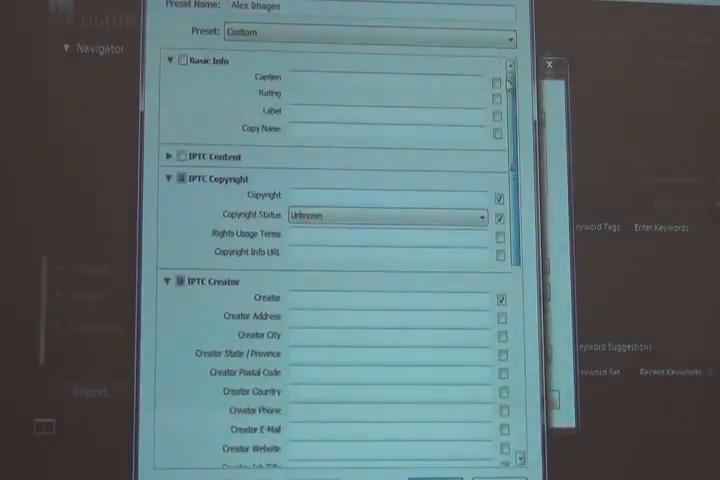
{"action": "scroll", "scroll_direction": "down", "scroll_amount": 3}
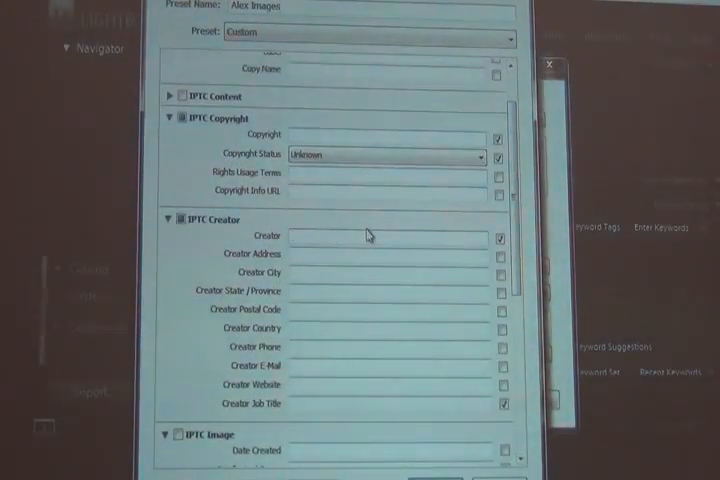
{"action": "type", "text": "Alex"}
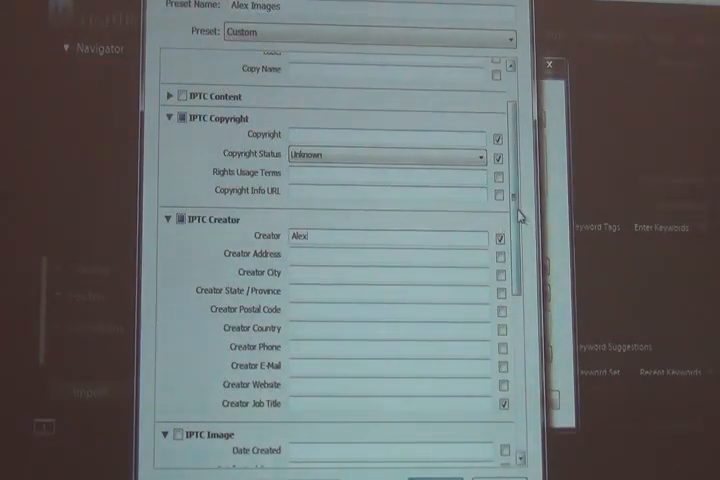
{"action": "scroll", "scroll_direction": "down", "scroll_amount": 3}
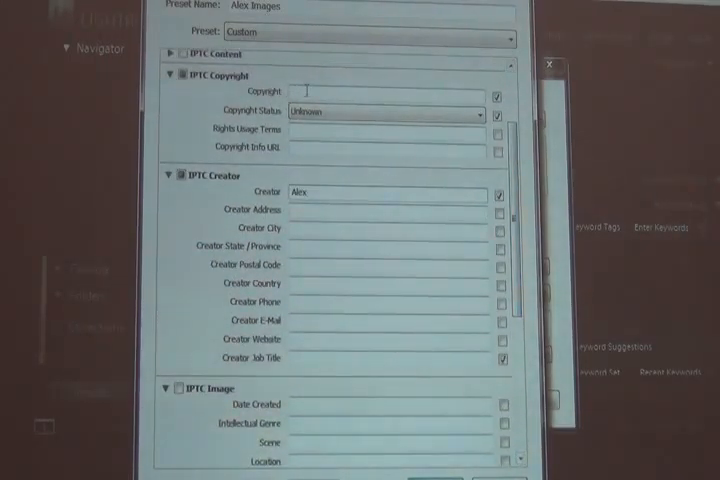
{"action": "type", "text": "The New York Botanical Garden"}
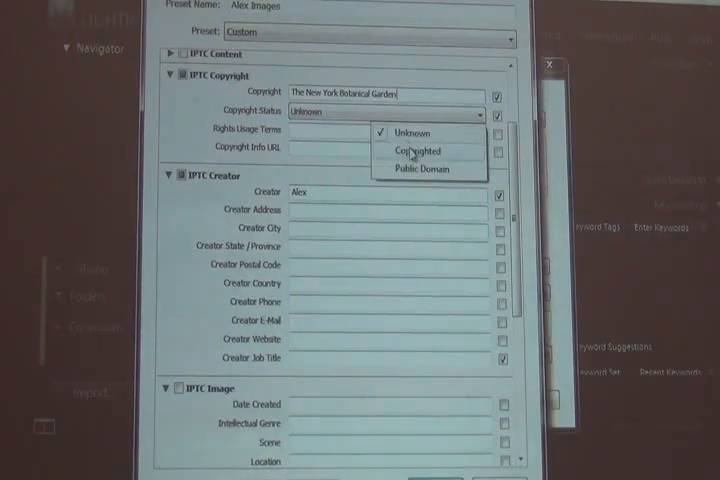
{"action": "left_click", "coordinate": [414, 150]}
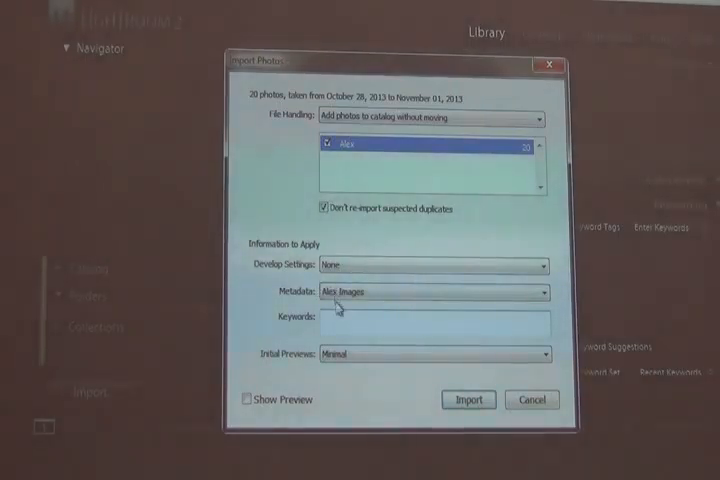
{"action": "left_click", "coordinate": [430, 293]}
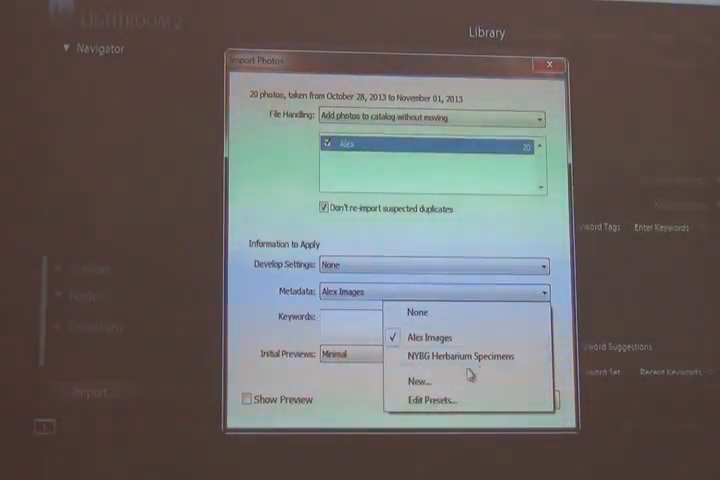
{"action": "mouse_move", "coordinate": [465, 361]}
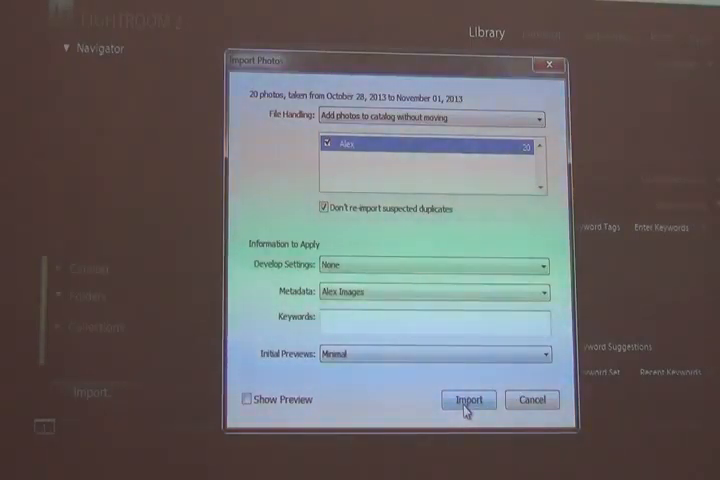
{"action": "left_click", "coordinate": [473, 400]}
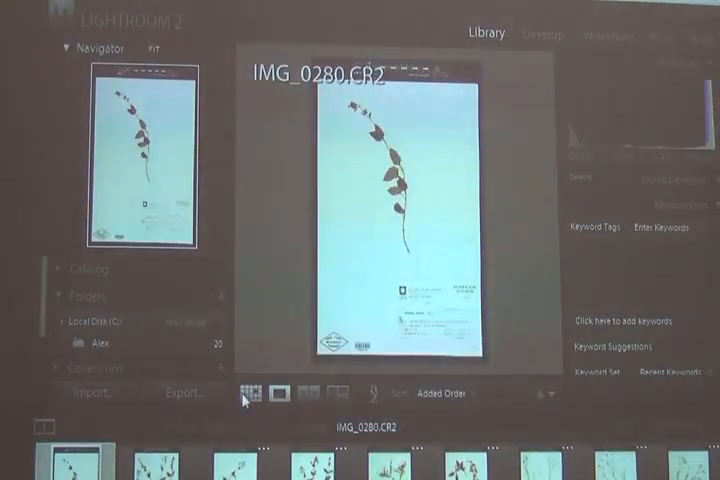
- Switch the Library to Grid view to see all 20 specimen thumbnails
{"action": "left_click", "coordinate": [251, 393]}
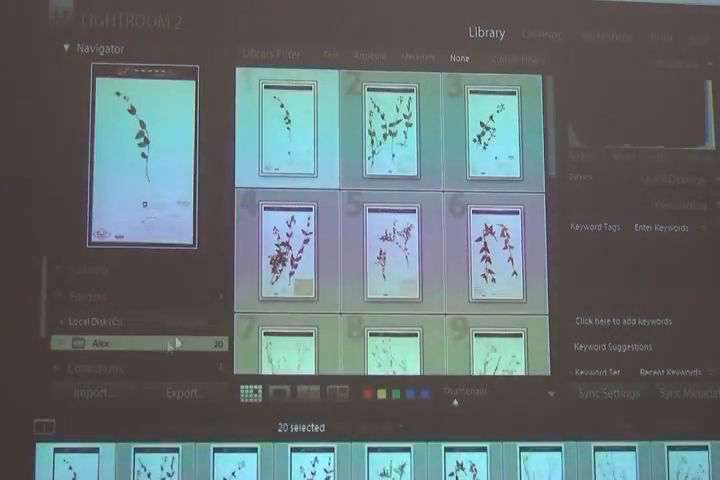
- Add the Alex folder's parent folders, 01_RAW_Image_Files and 2014-11-01, to the Folders panel
{"action": "right_click", "coordinate": [95, 346]}
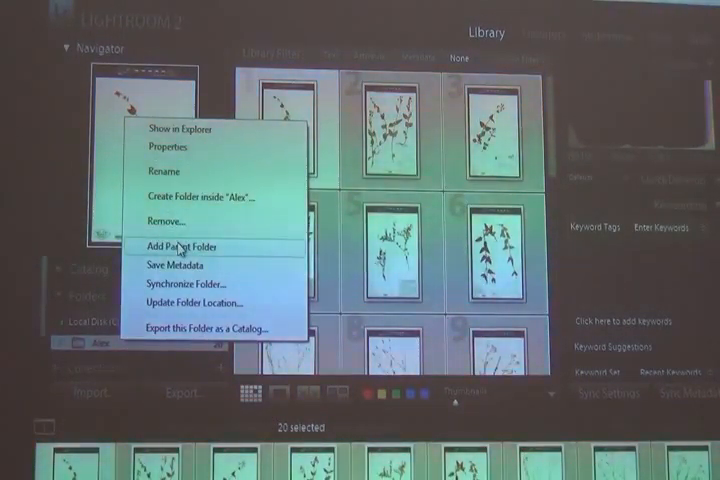
{"action": "left_click", "coordinate": [182, 247]}
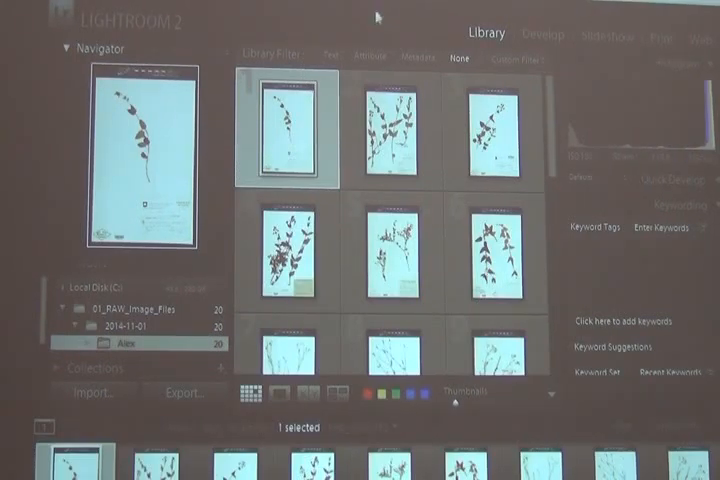
{"action": "mouse_move", "coordinate": [370, 68]}
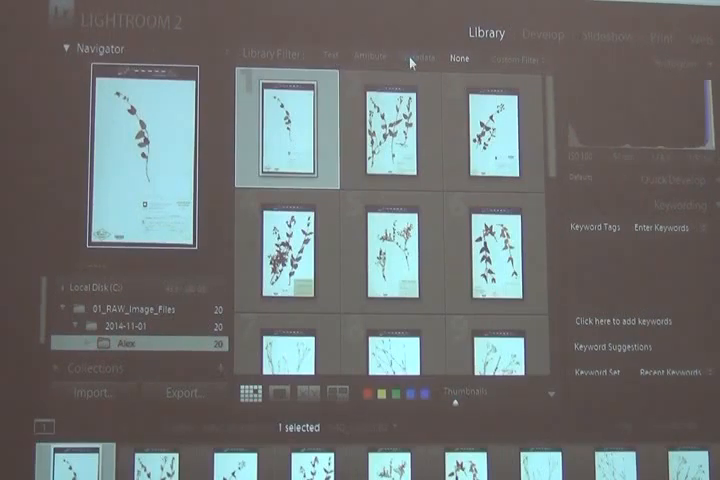
- Try a date in the Metadata filter, then select the 2014-11-01 folder's 20 photos
{"action": "left_click", "coordinate": [417, 52]}
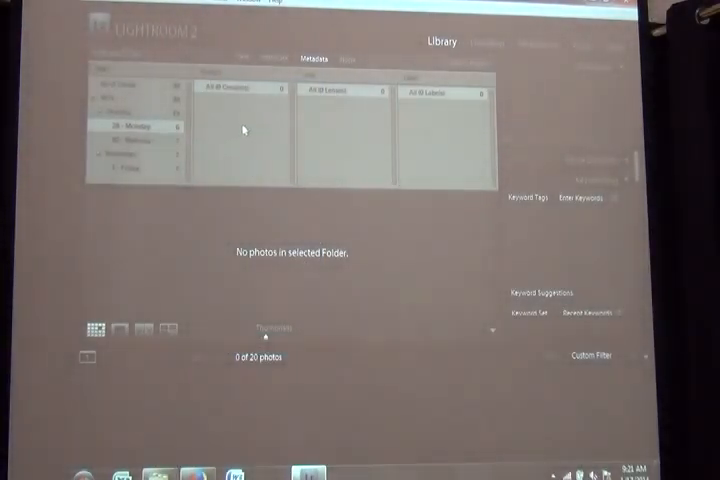
{"action": "left_click", "coordinate": [315, 79]}
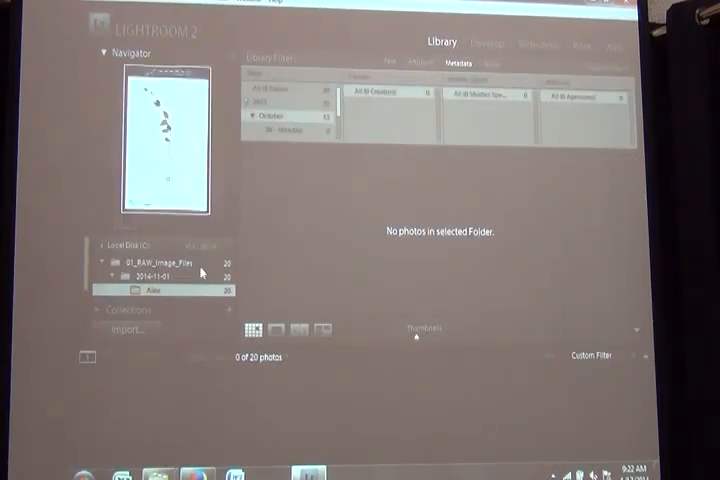
{"action": "left_click", "coordinate": [160, 277]}
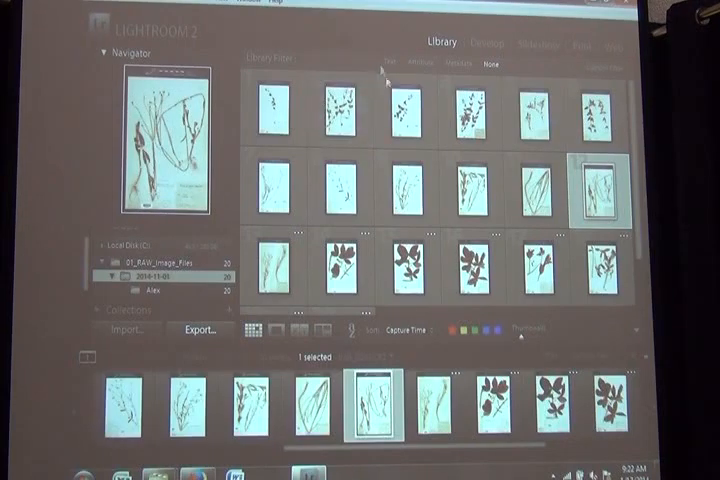
- Filter to Canon EOS 5D Mark II photos and add Shutter Speed as a filter column
{"action": "left_click", "coordinate": [455, 68]}
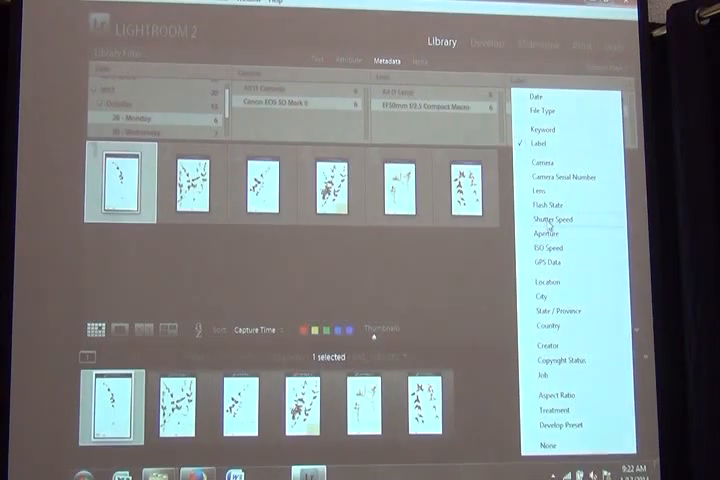
{"action": "left_click", "coordinate": [559, 215]}
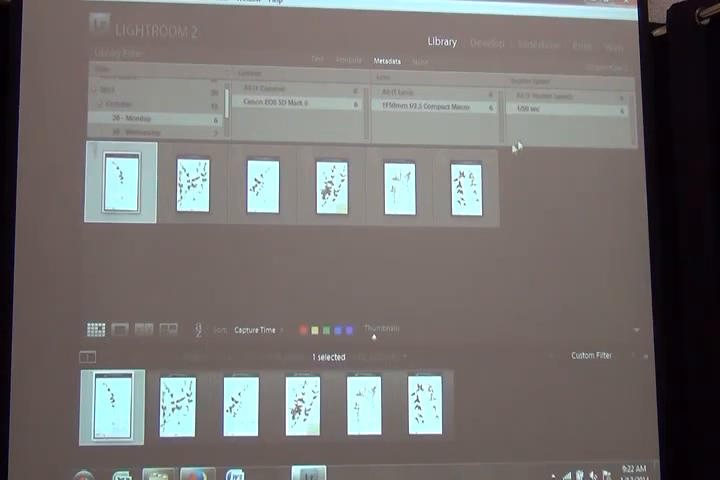
{"action": "mouse_move", "coordinate": [272, 224]}
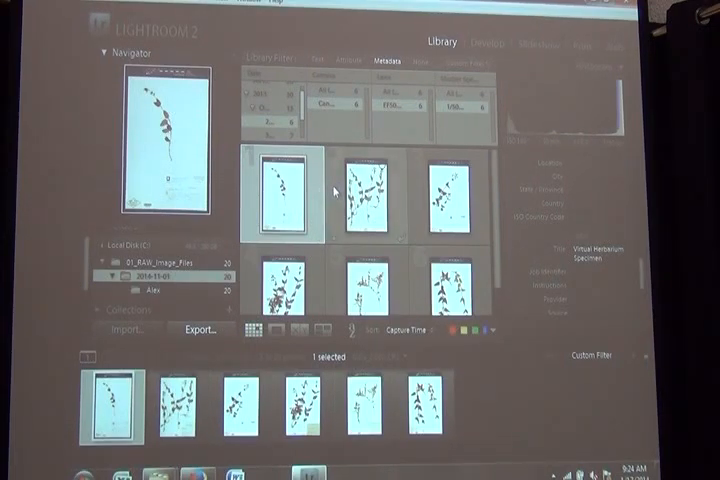
- Add a second filtered photo to the selection
{"action": "left_click", "coordinate": [367, 195]}
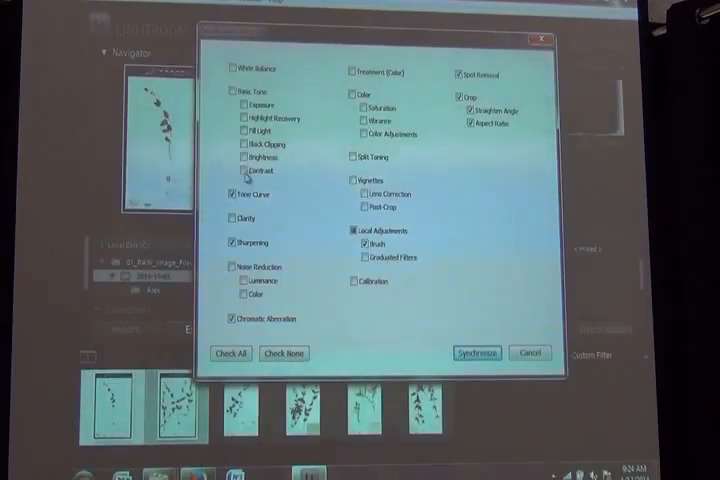
- Sync creator Alex, job title Digitizer, copyright and specimen title to the six photos
{"action": "left_click", "coordinate": [476, 353]}
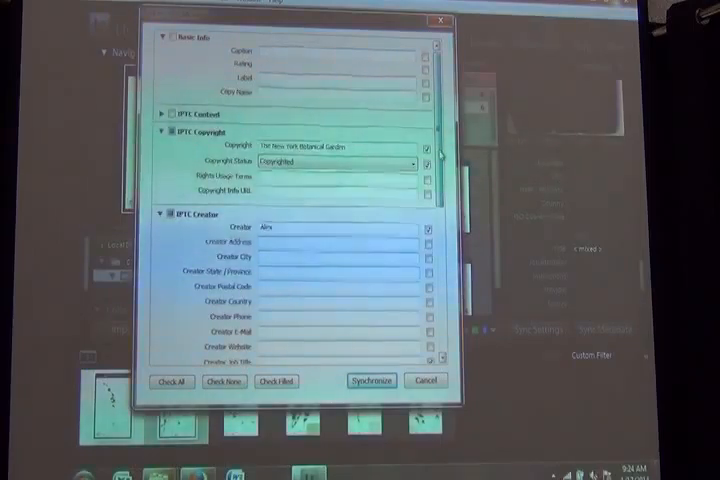
{"action": "scroll", "scroll_direction": "down", "scroll_amount": 3}
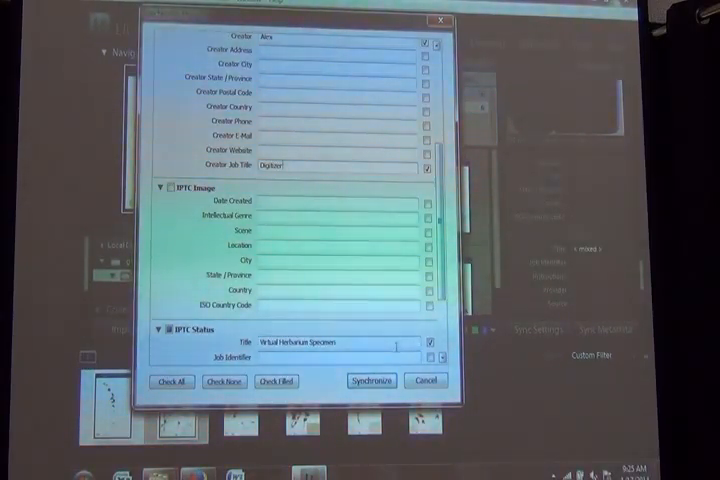
{"action": "scroll", "scroll_direction": "down", "scroll_amount": 3}
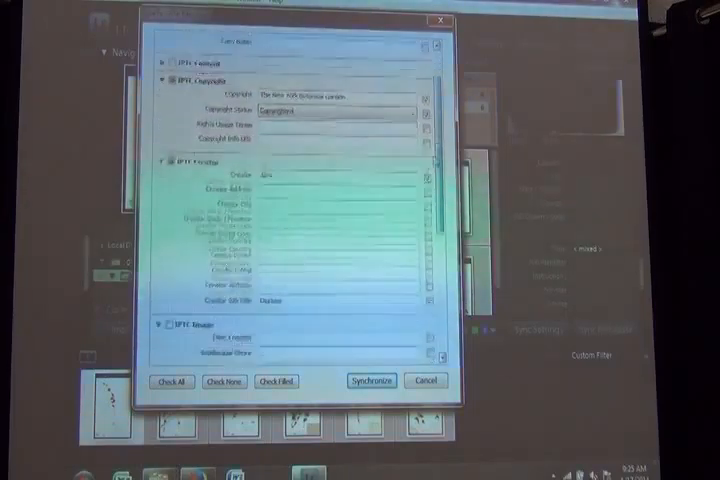
{"action": "left_click", "coordinate": [425, 380]}
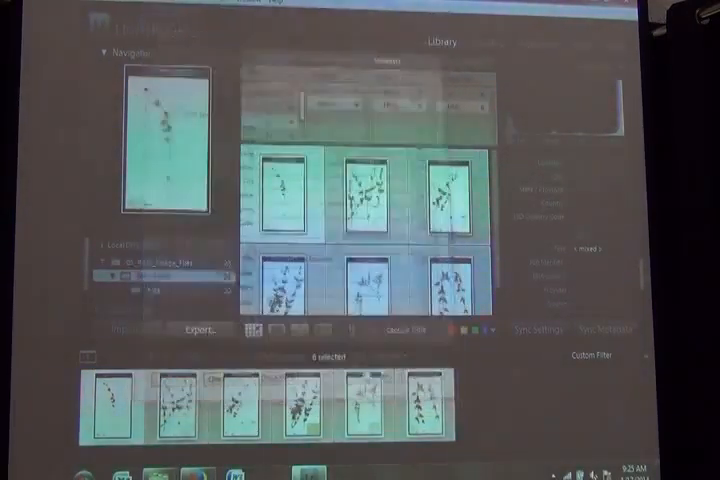